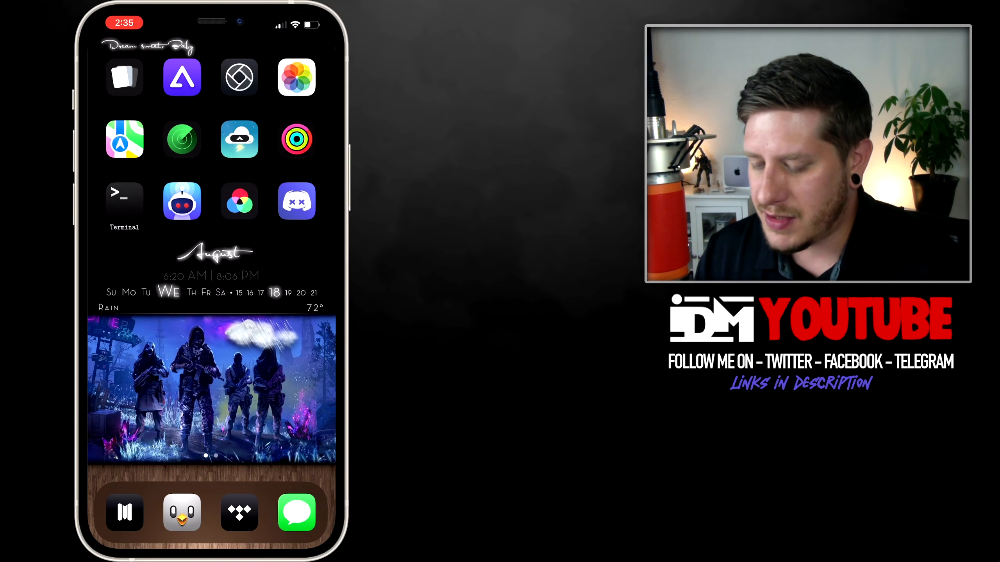
Swipe across the home screen to reach Safari, which loads the unc0ver.dev download page
{"action": "scroll", "scroll_direction": "left", "scroll_amount": 3}
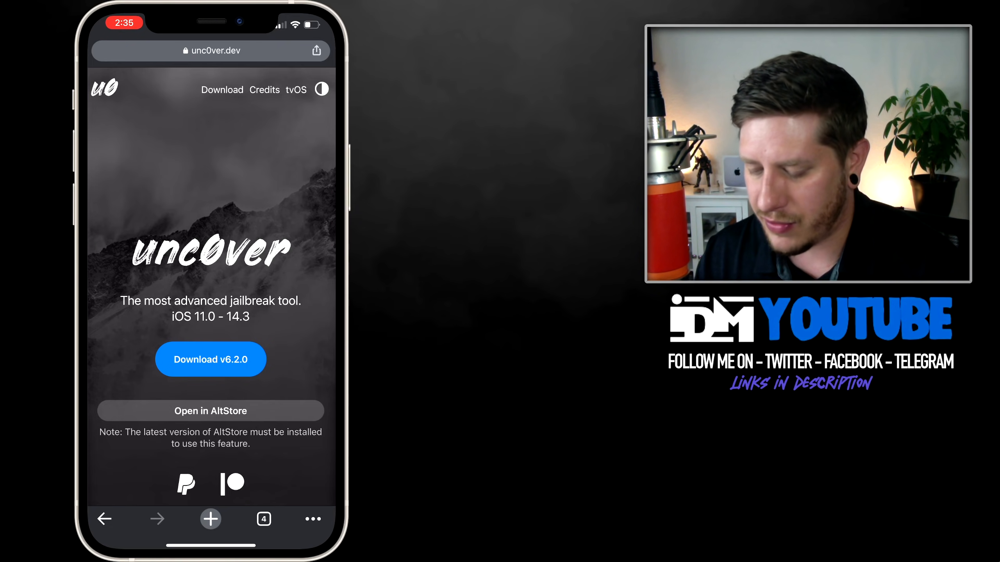
Switch between the open unc0ver and checkra1n jailbreak site tabs using the tab overview
{"action": "left_click", "coordinate": [262, 518]}
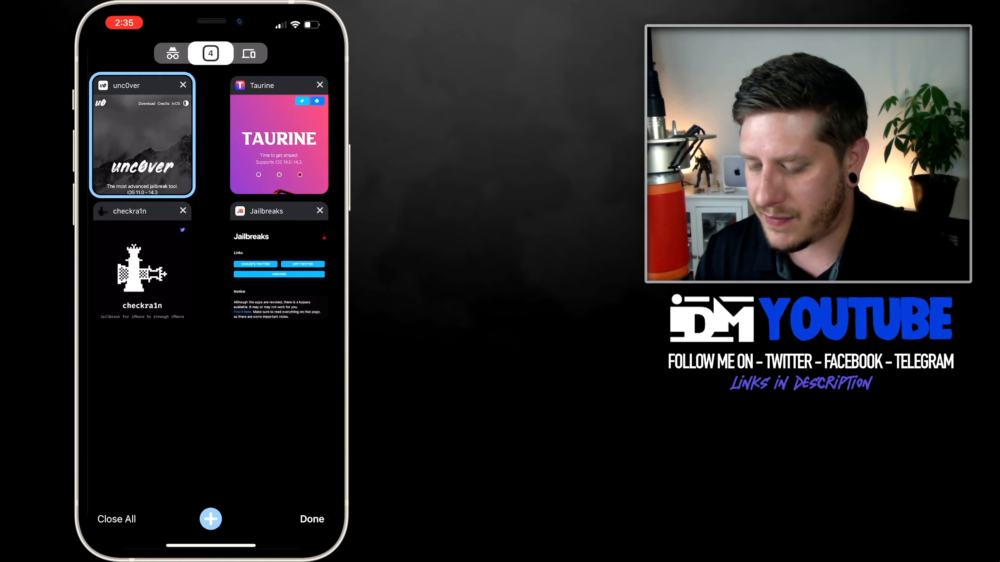
{"action": "left_click", "coordinate": [279, 140]}
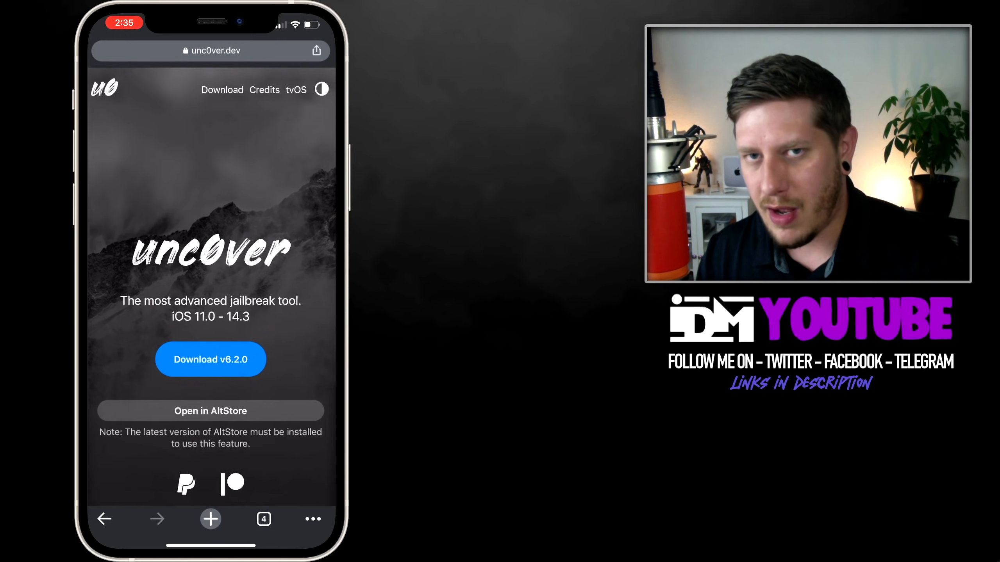
{"action": "left_click", "coordinate": [263, 519]}
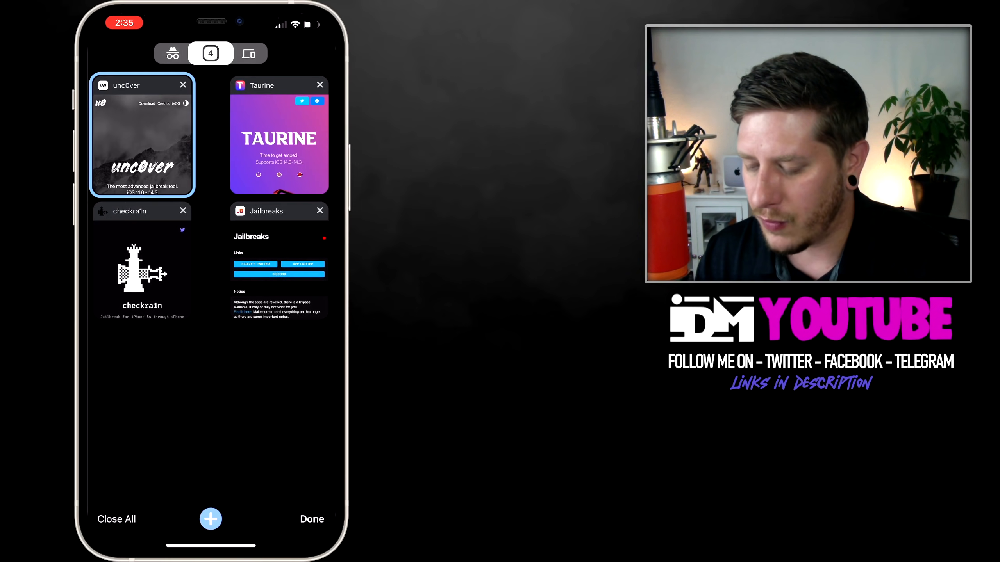
{"action": "left_click", "coordinate": [279, 138]}
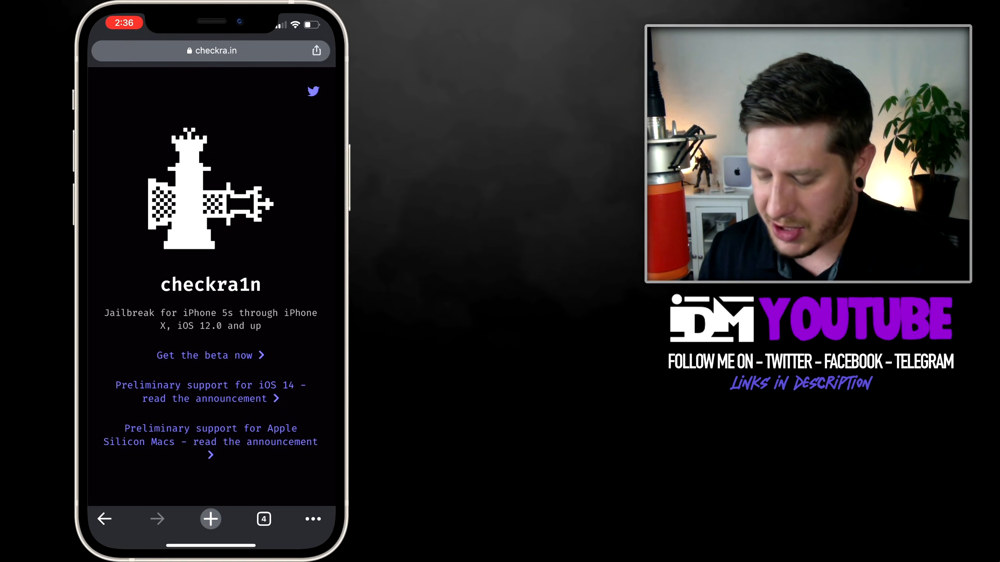
Bring up the Jailbreaks.app tab and follow its Discord link into the server
{"action": "left_click", "coordinate": [263, 518]}
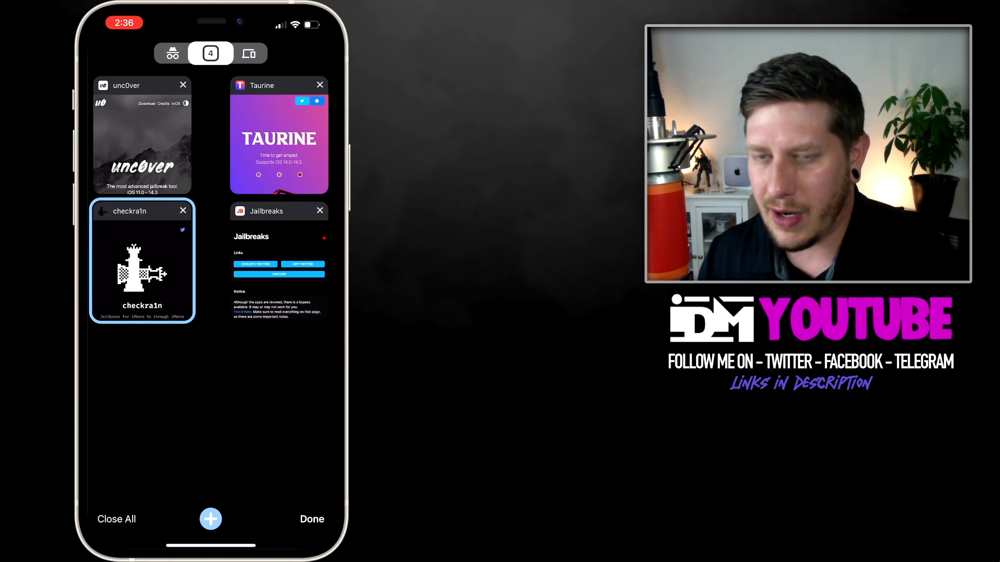
{"action": "left_click", "coordinate": [142, 268]}
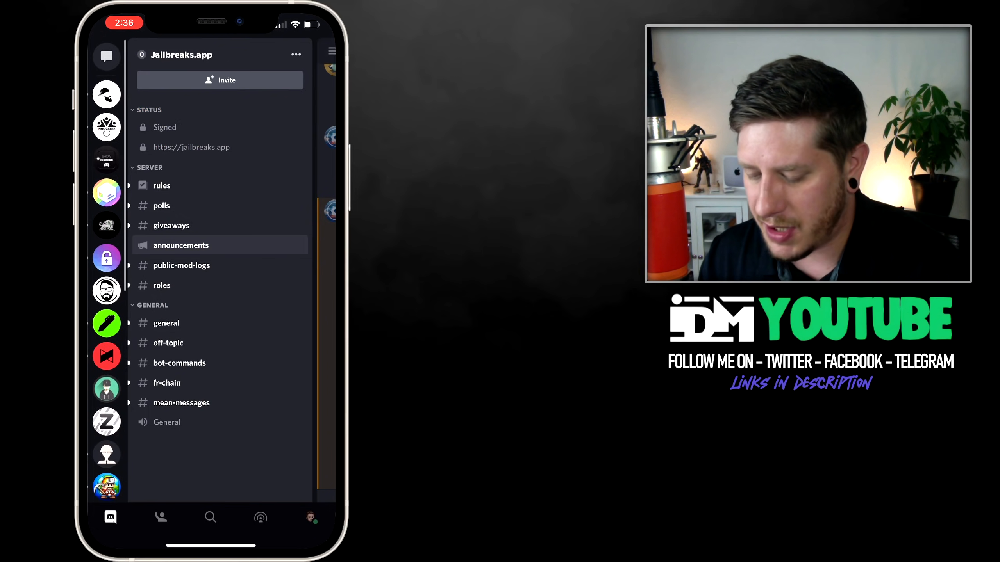
{"action": "left_click", "coordinate": [180, 244]}
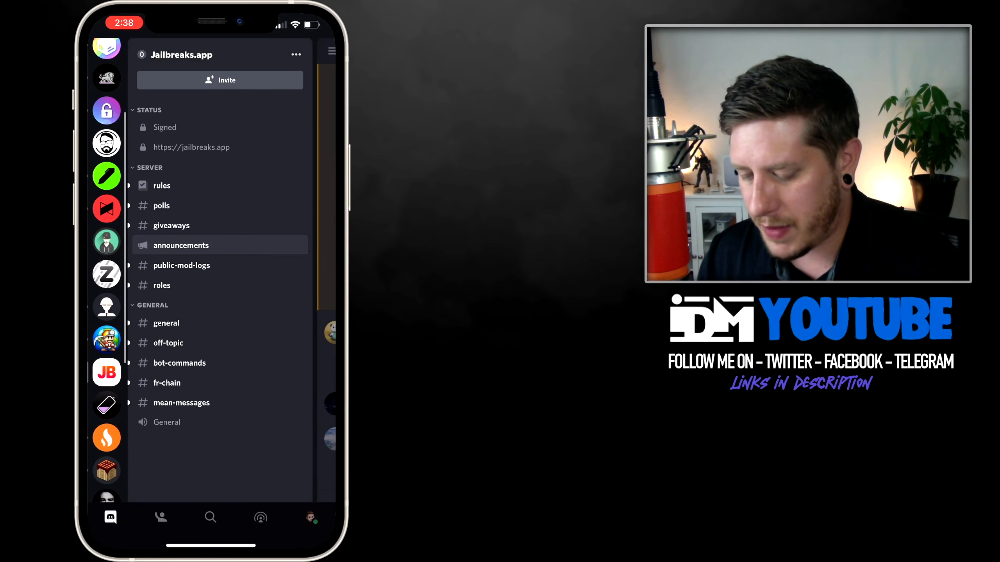
Reopen jailbreaks.app and reach the Discord announcements listing Odyssey, Taurine and unc0ver as verified
{"action": "left_click", "coordinate": [181, 244]}
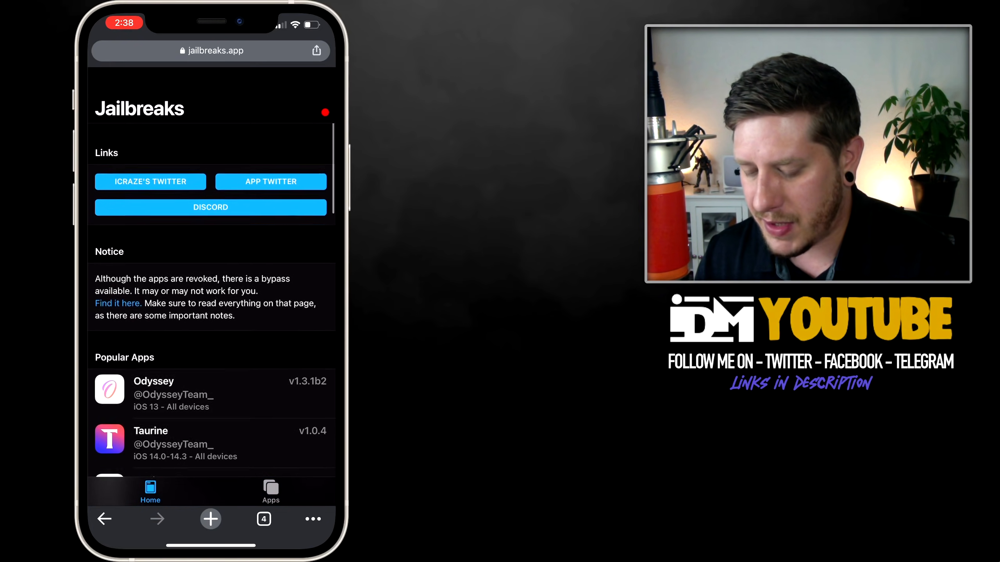
{"action": "scroll", "scroll_direction": "down", "scroll_amount": 3}
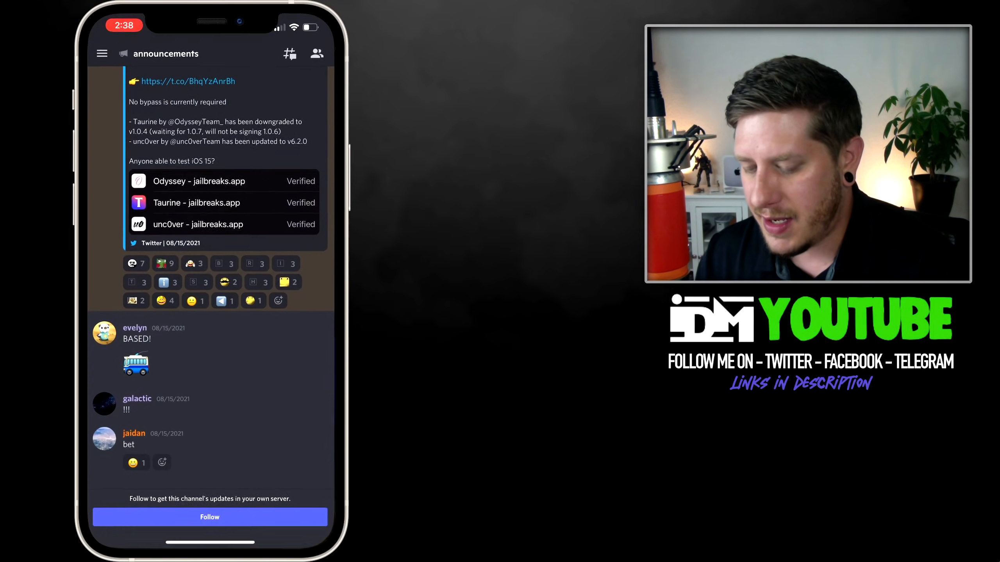
Leave #announcements for the Jailbreaks.app channel sidebar and scroll the server list back to the top
{"action": "left_click", "coordinate": [101, 53]}
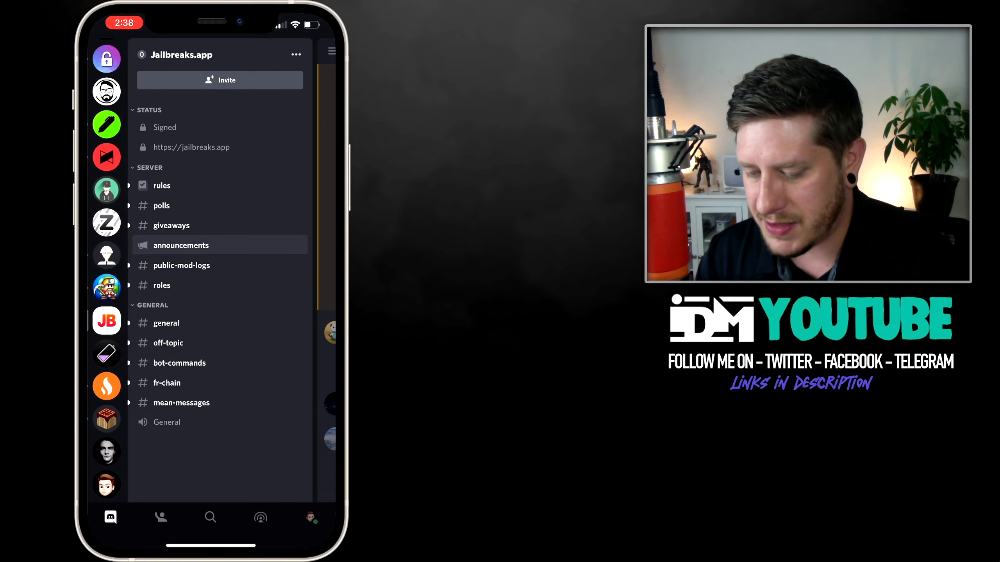
{"action": "left_click", "coordinate": [182, 54]}
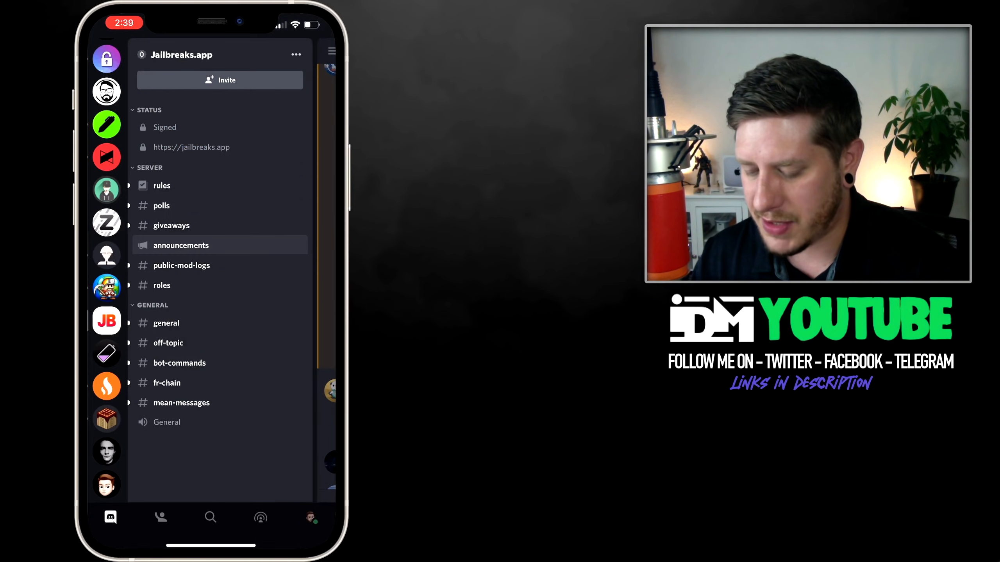
{"action": "scroll", "scroll_direction": "down", "scroll_amount": 3}
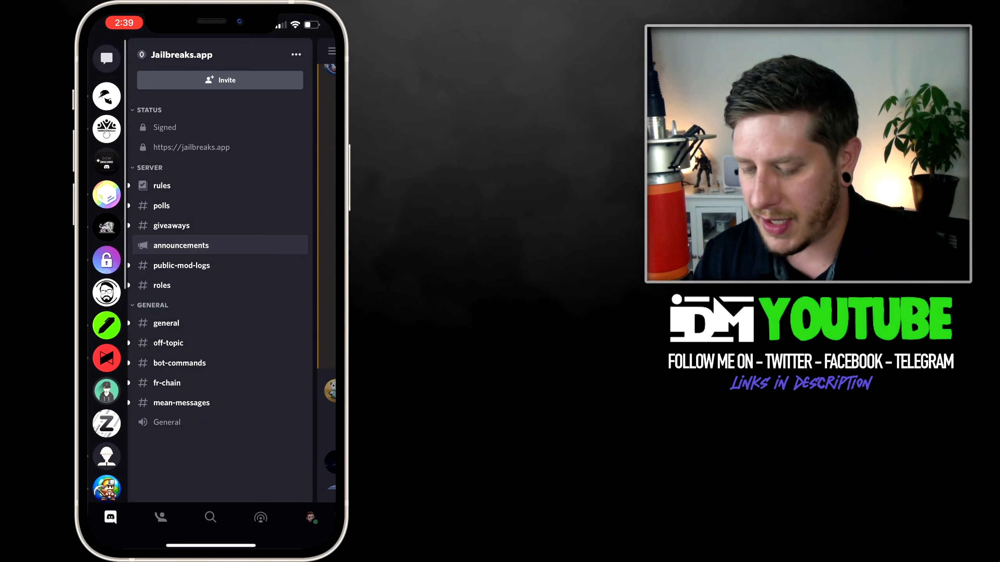